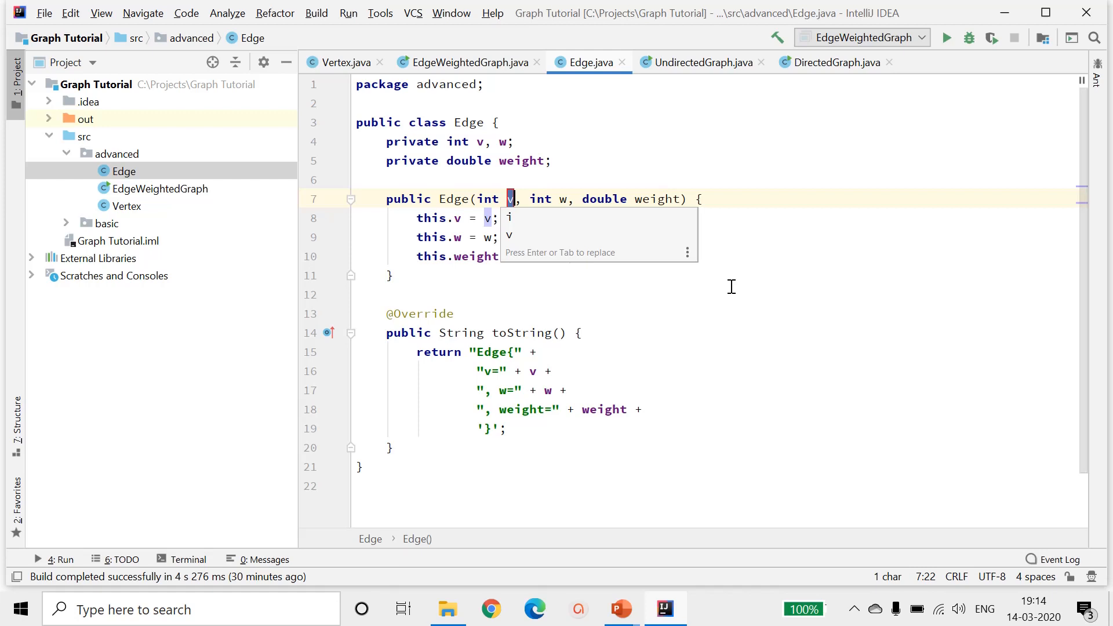
Step: Rename the Edge constructor parameters v and w to from and to
text(from)
click(719, 237)
text(to)
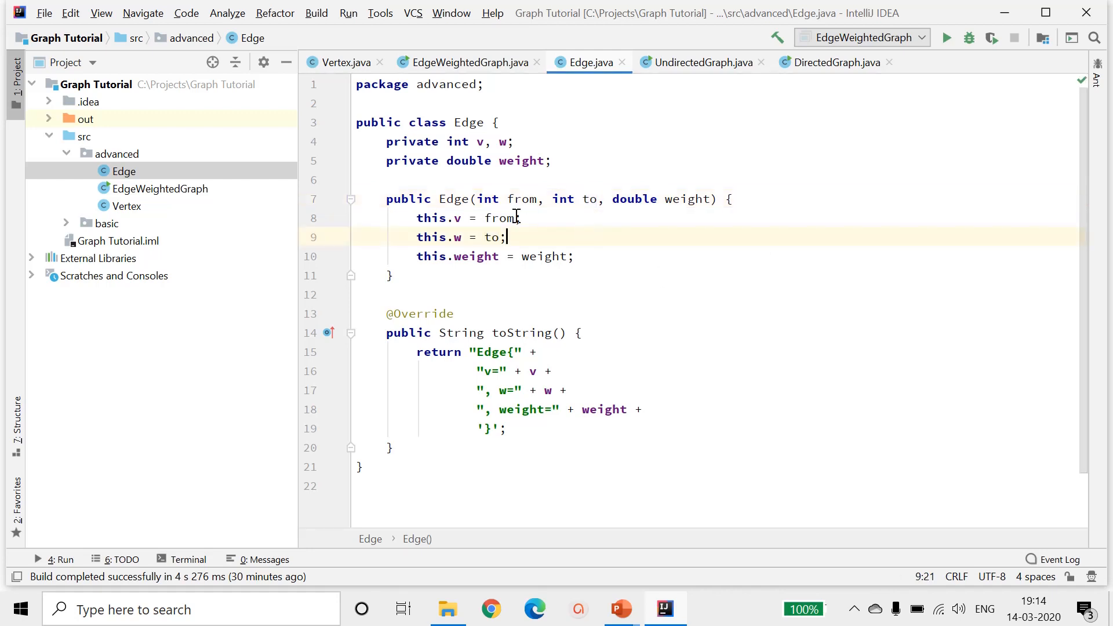
mouse_move(596, 199)
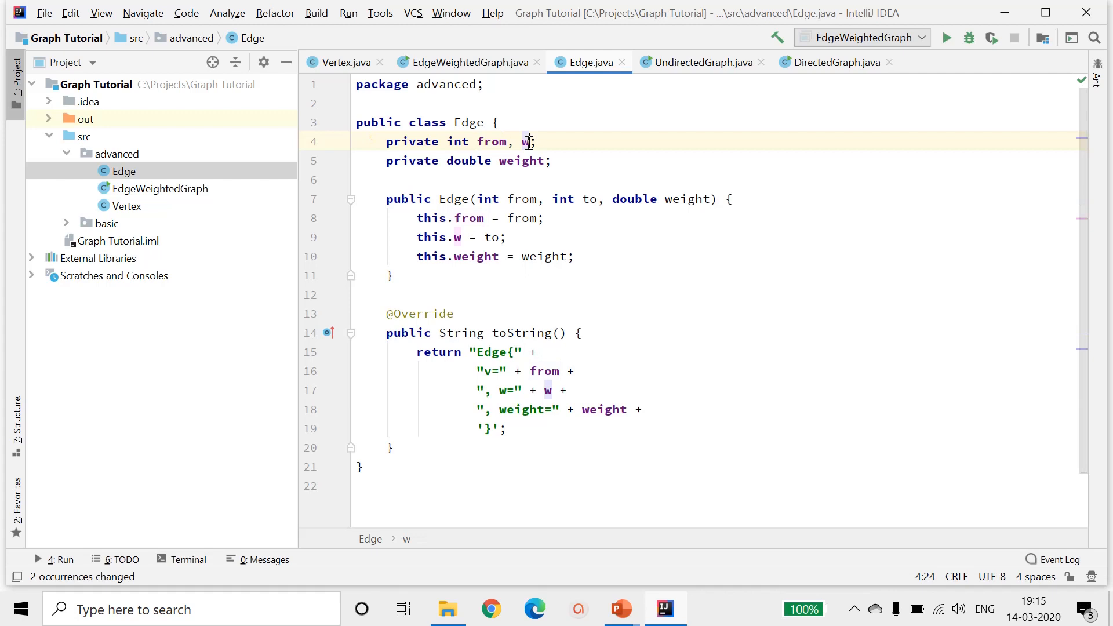
text(to)
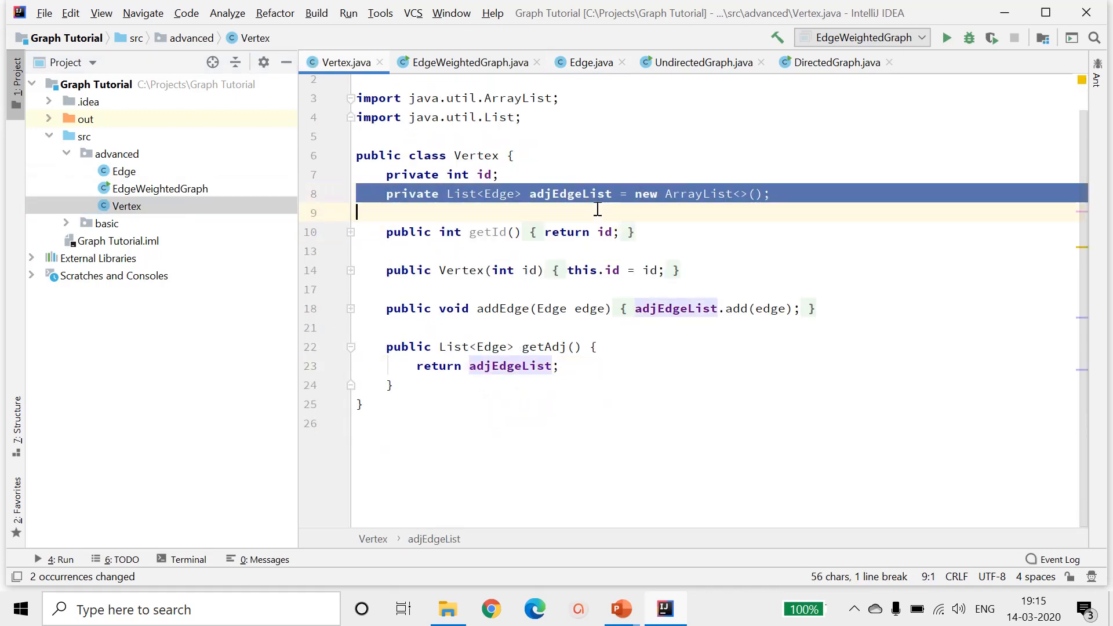
Step: Review Vertex's adjacency field, then EdgeWeightedGraph's addEdge line adding the edge to w
double_click(570, 193)
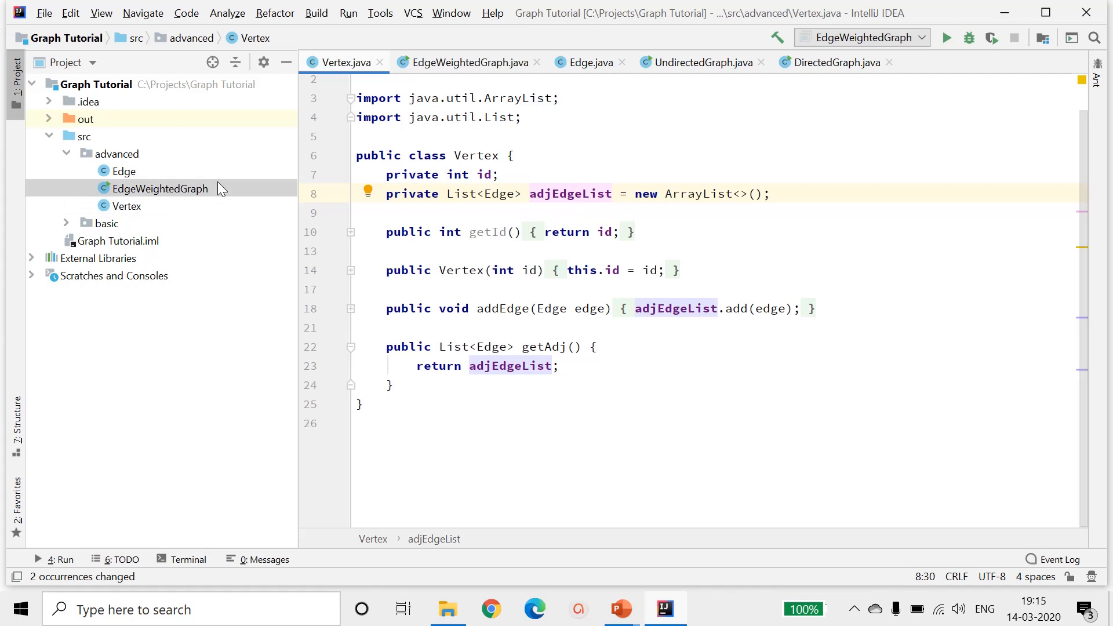
click(463, 63)
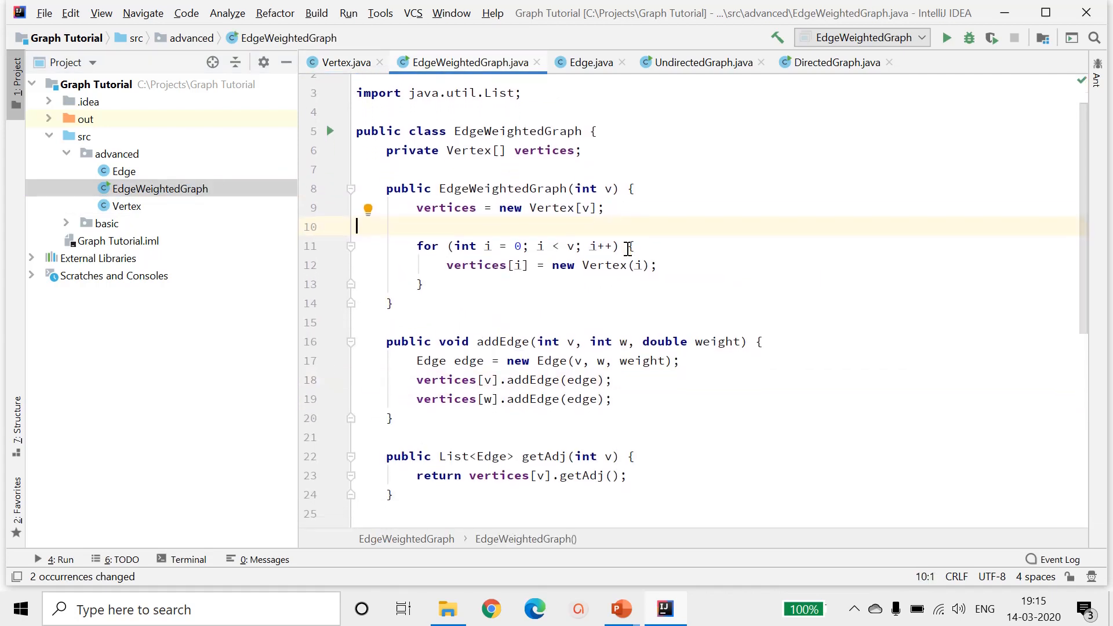
double_click(502, 342)
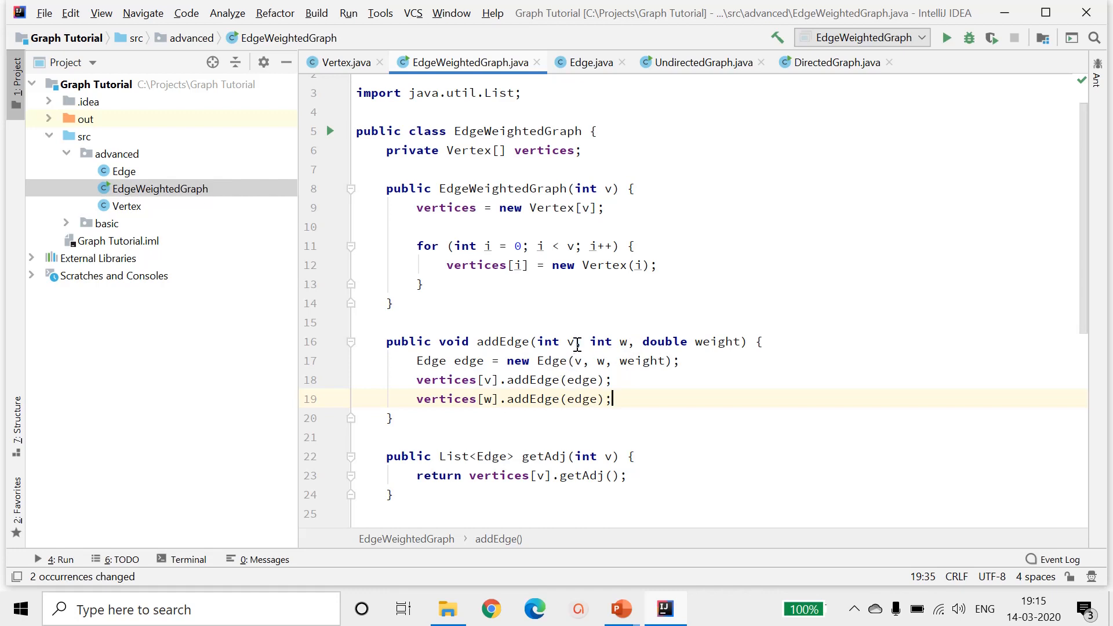
click(569, 341)
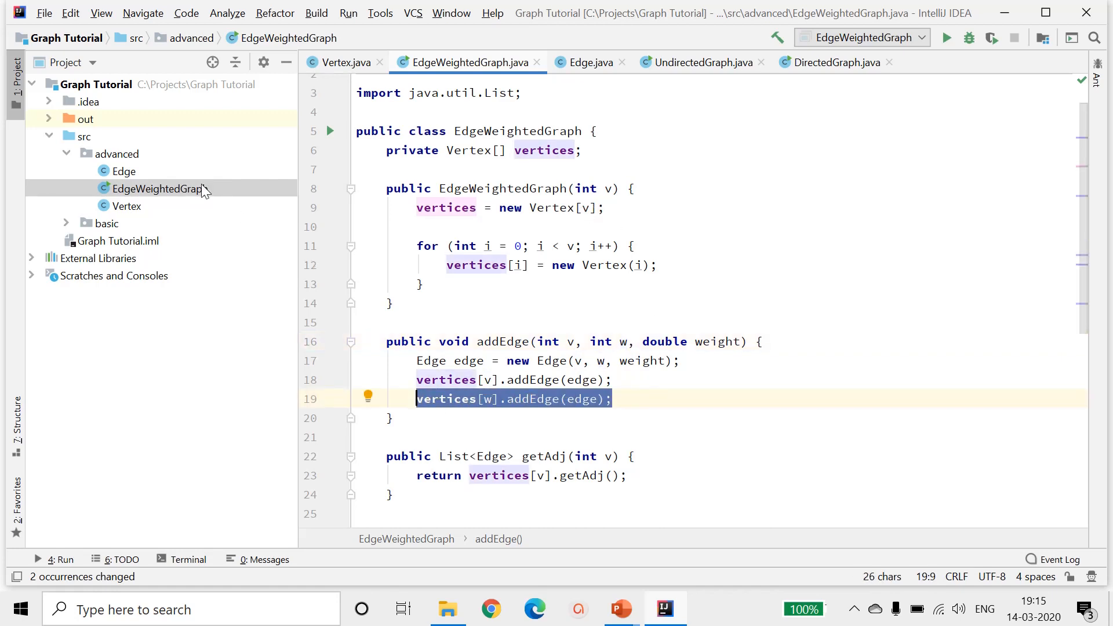
Step: Add a Java class named EdgeWeightedDirectedGraph to the advanced package
right_click(160, 189)
text(E)
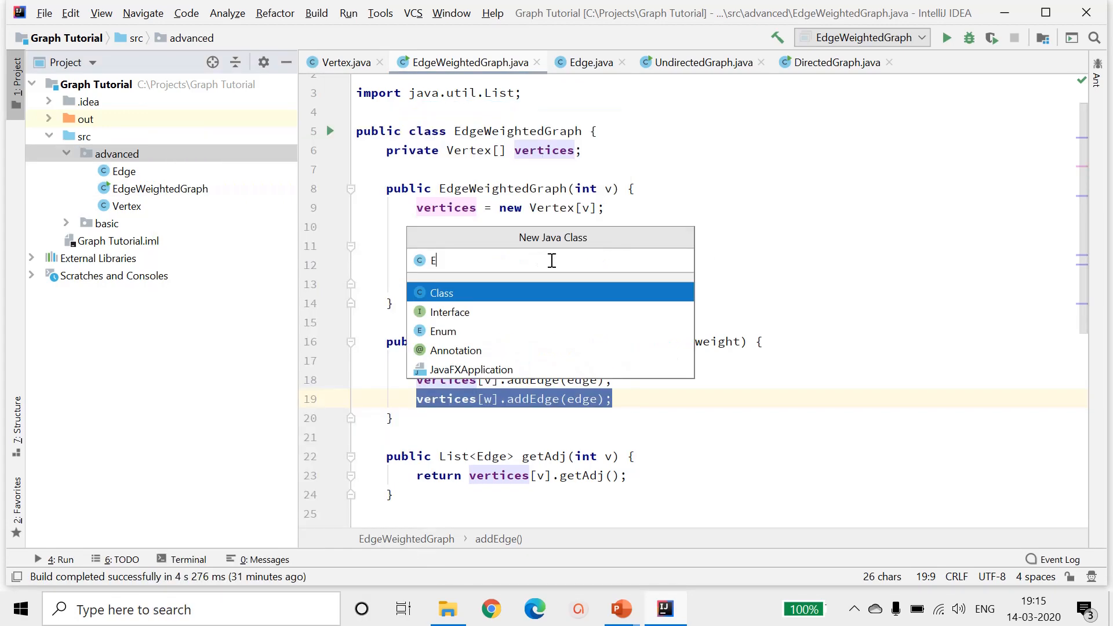
text(dgeWeighted)
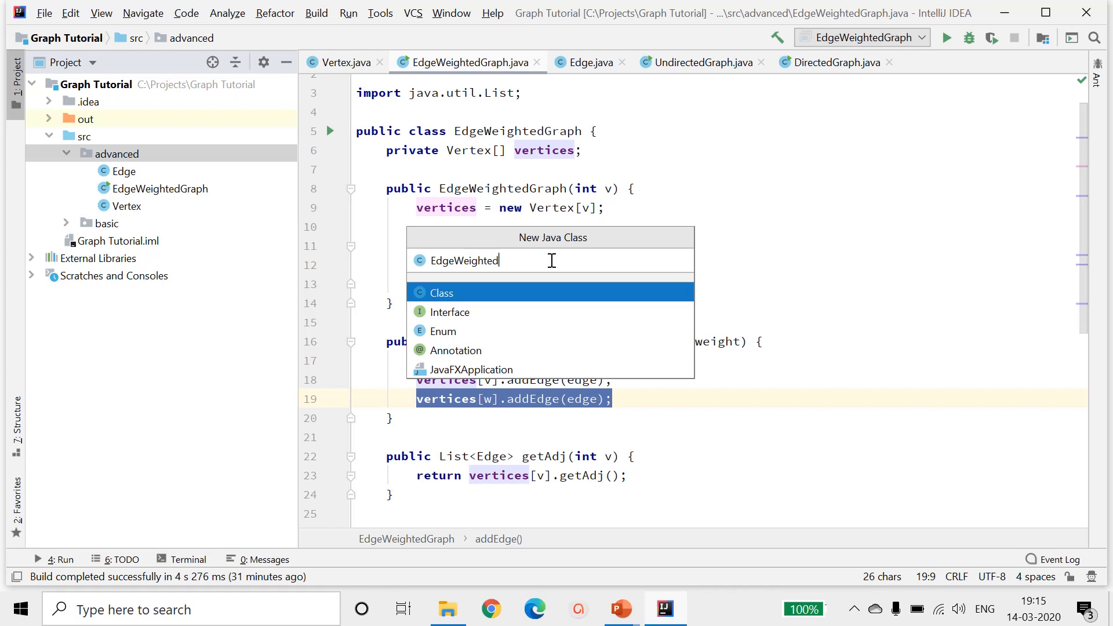
text(Direcat)
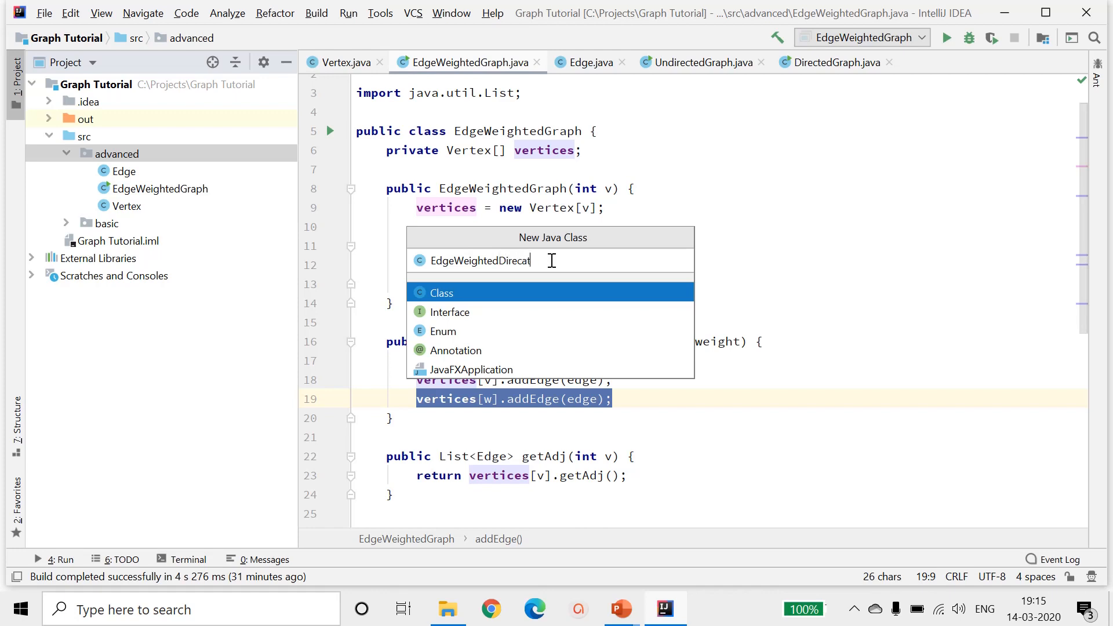
text(edGraph)
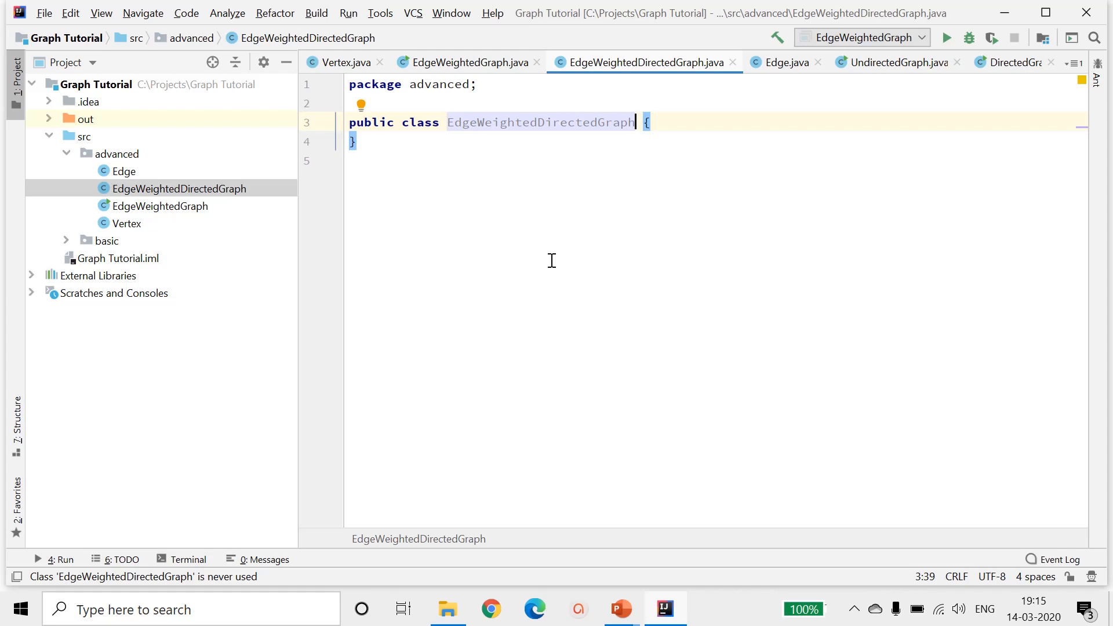
Step: Paste EdgeWeightedGraph's code, drop the vertices[w].addEdge line, and rename parameters to from/to
click(466, 63)
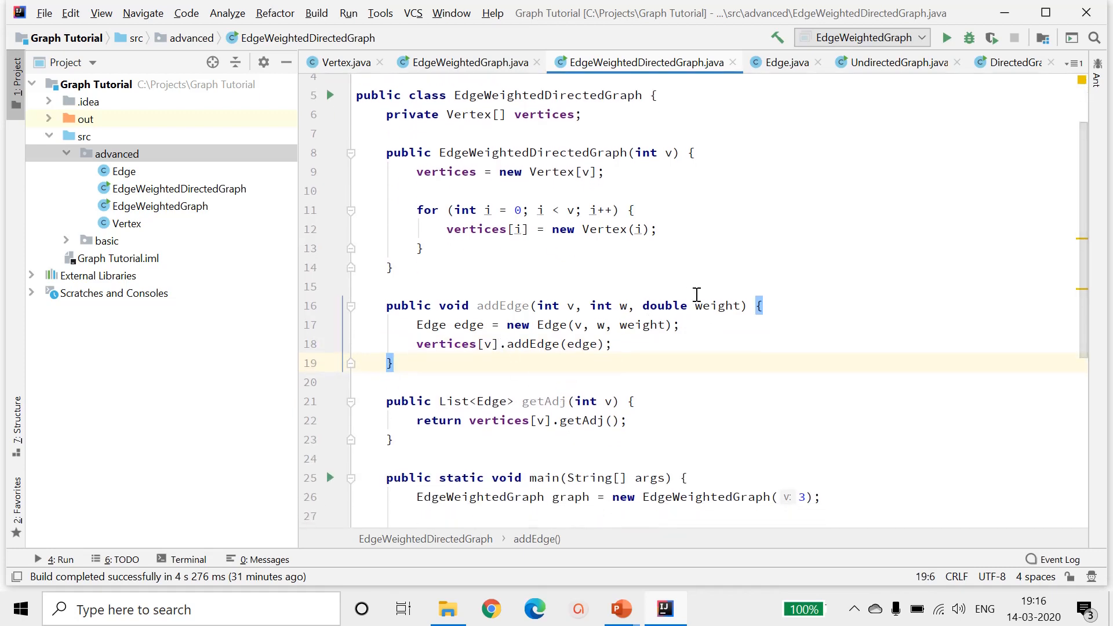
click(567, 306)
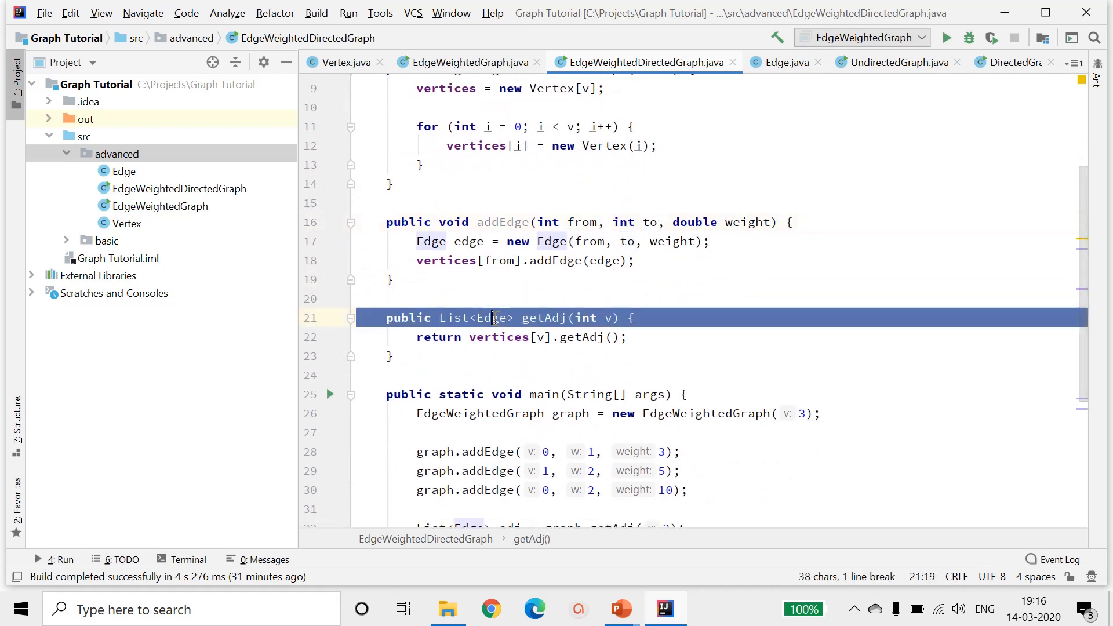
Step: Replace EdgeWeightedGraph with EdgeWeightedDirectedGraph in main's declaration and constructor call
click(699, 375)
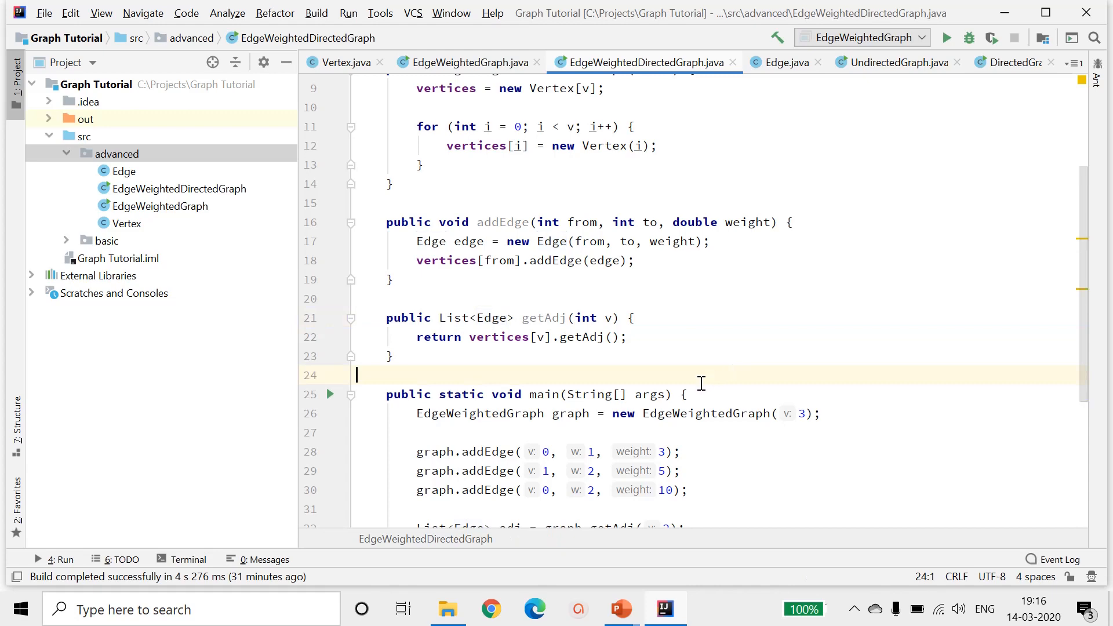
scroll(down, 3)
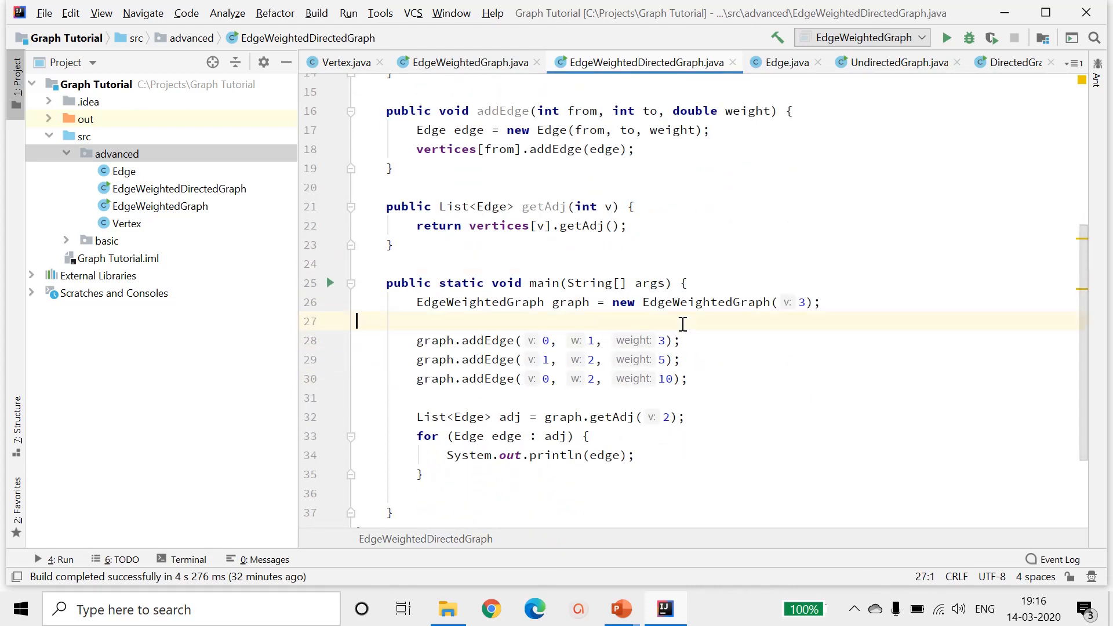
click(712, 302)
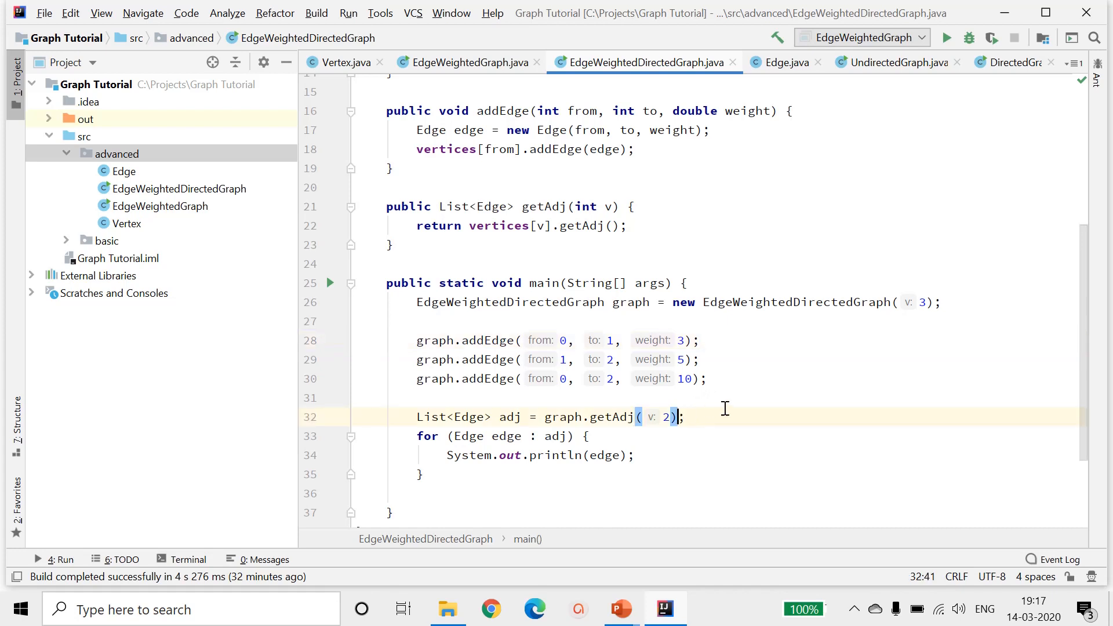
Step: Change getAdj(2) to getAdj(0) and run EdgeWeightedDirectedGraph.main() to list vertex 0's edges
click(735, 398)
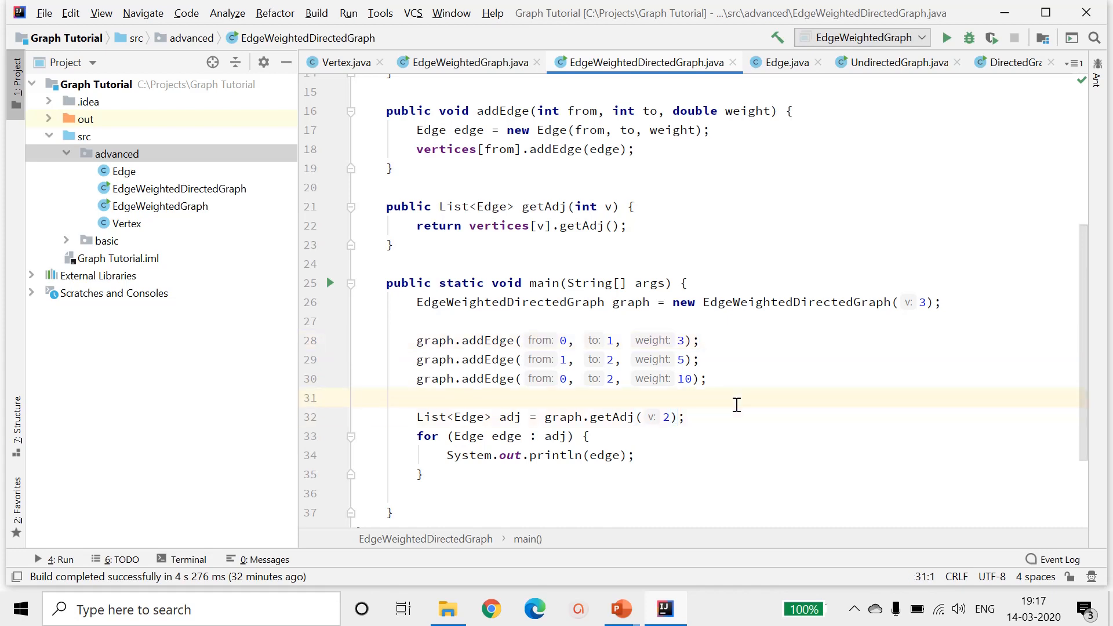
mouse_move(694, 409)
text(0)
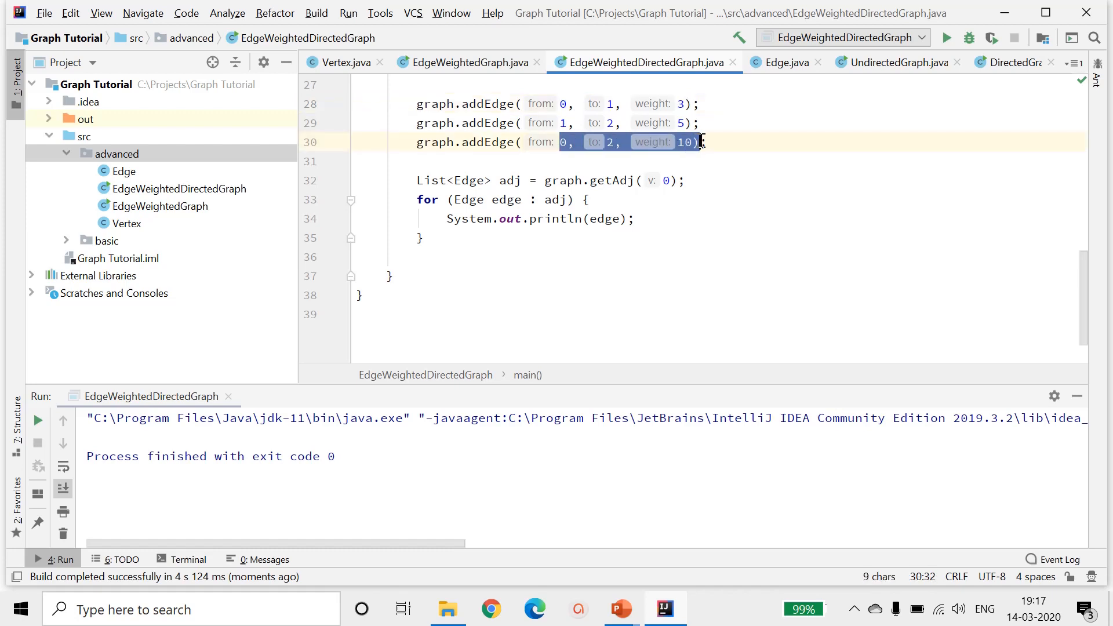
right_click(778, 142)
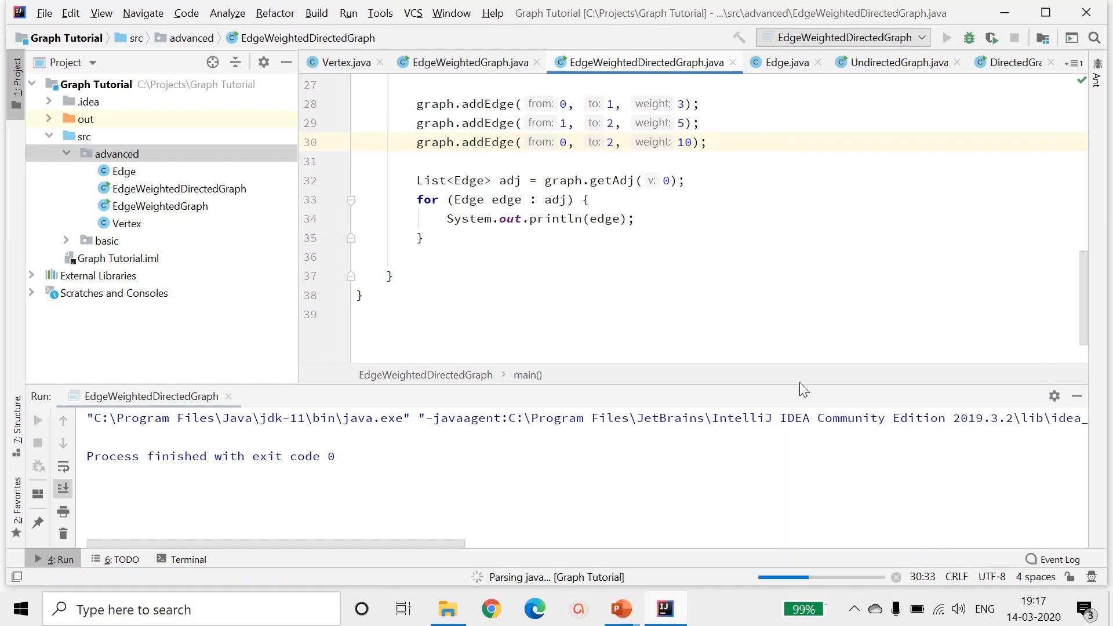
click(947, 38)
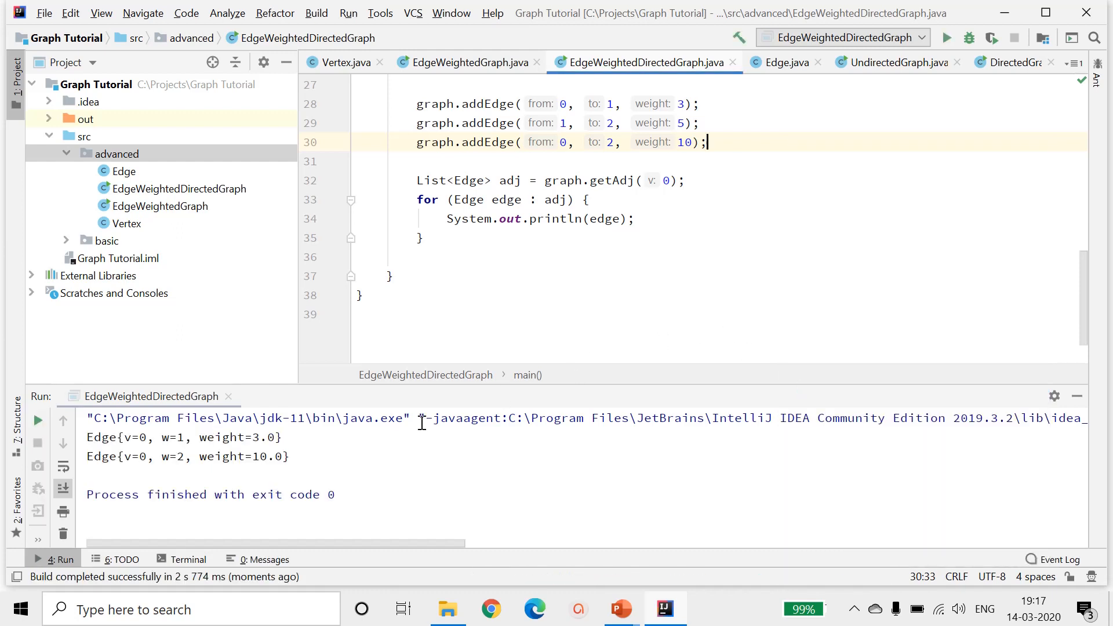